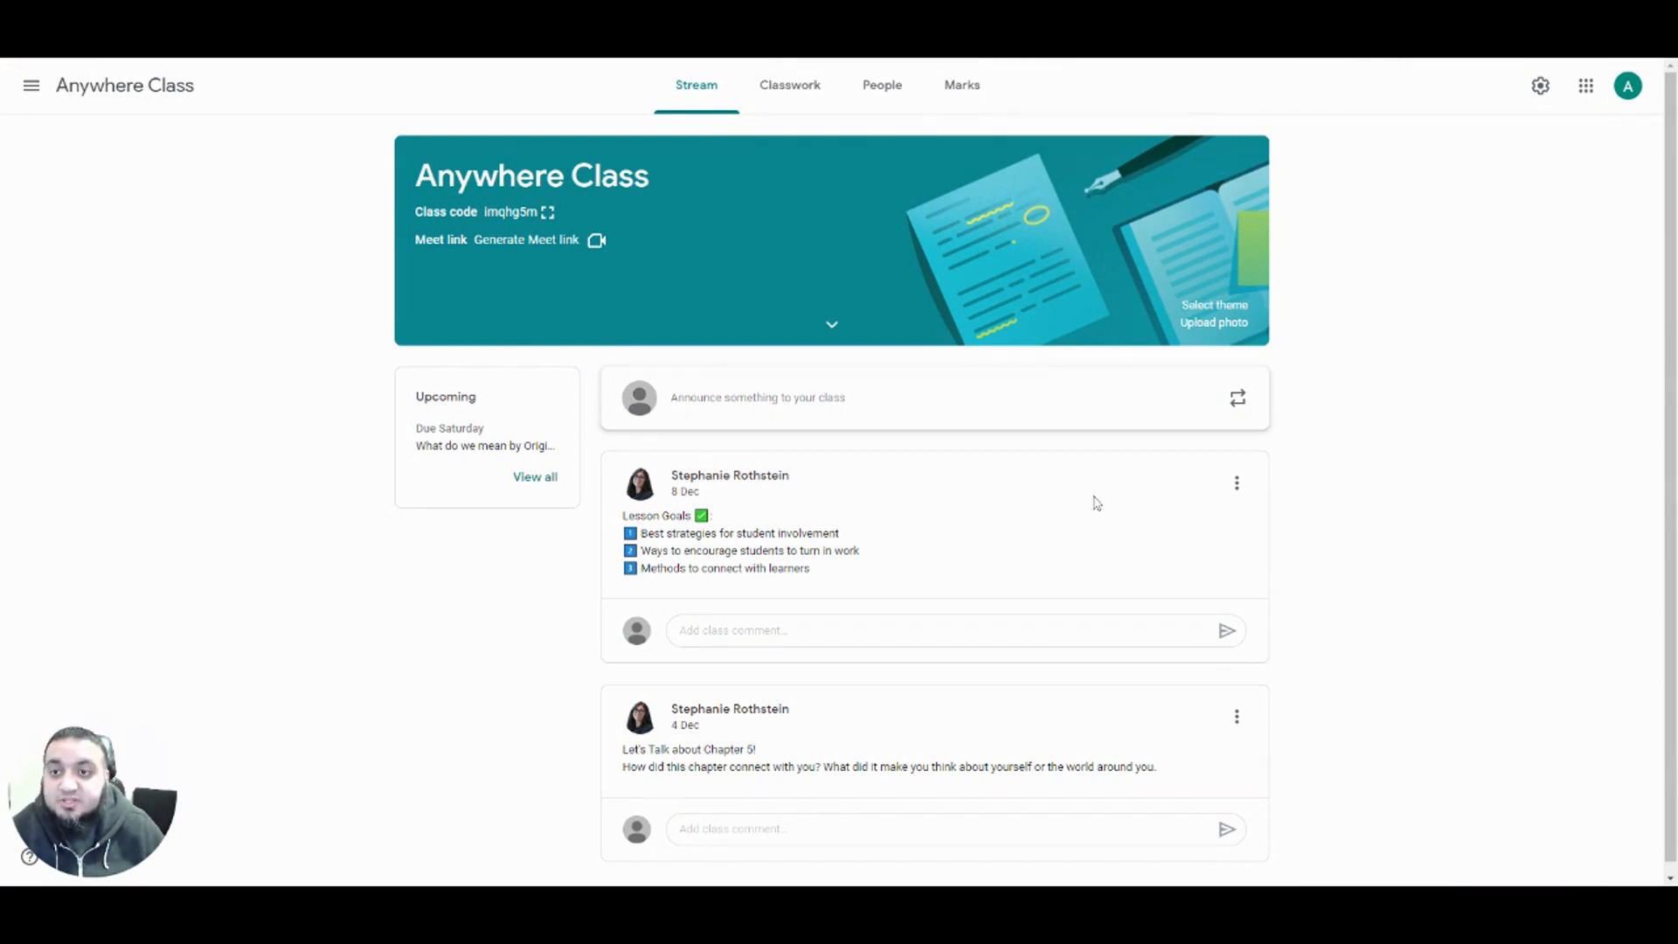
{"action": "mouse_move", "coordinate": [117, 380]}
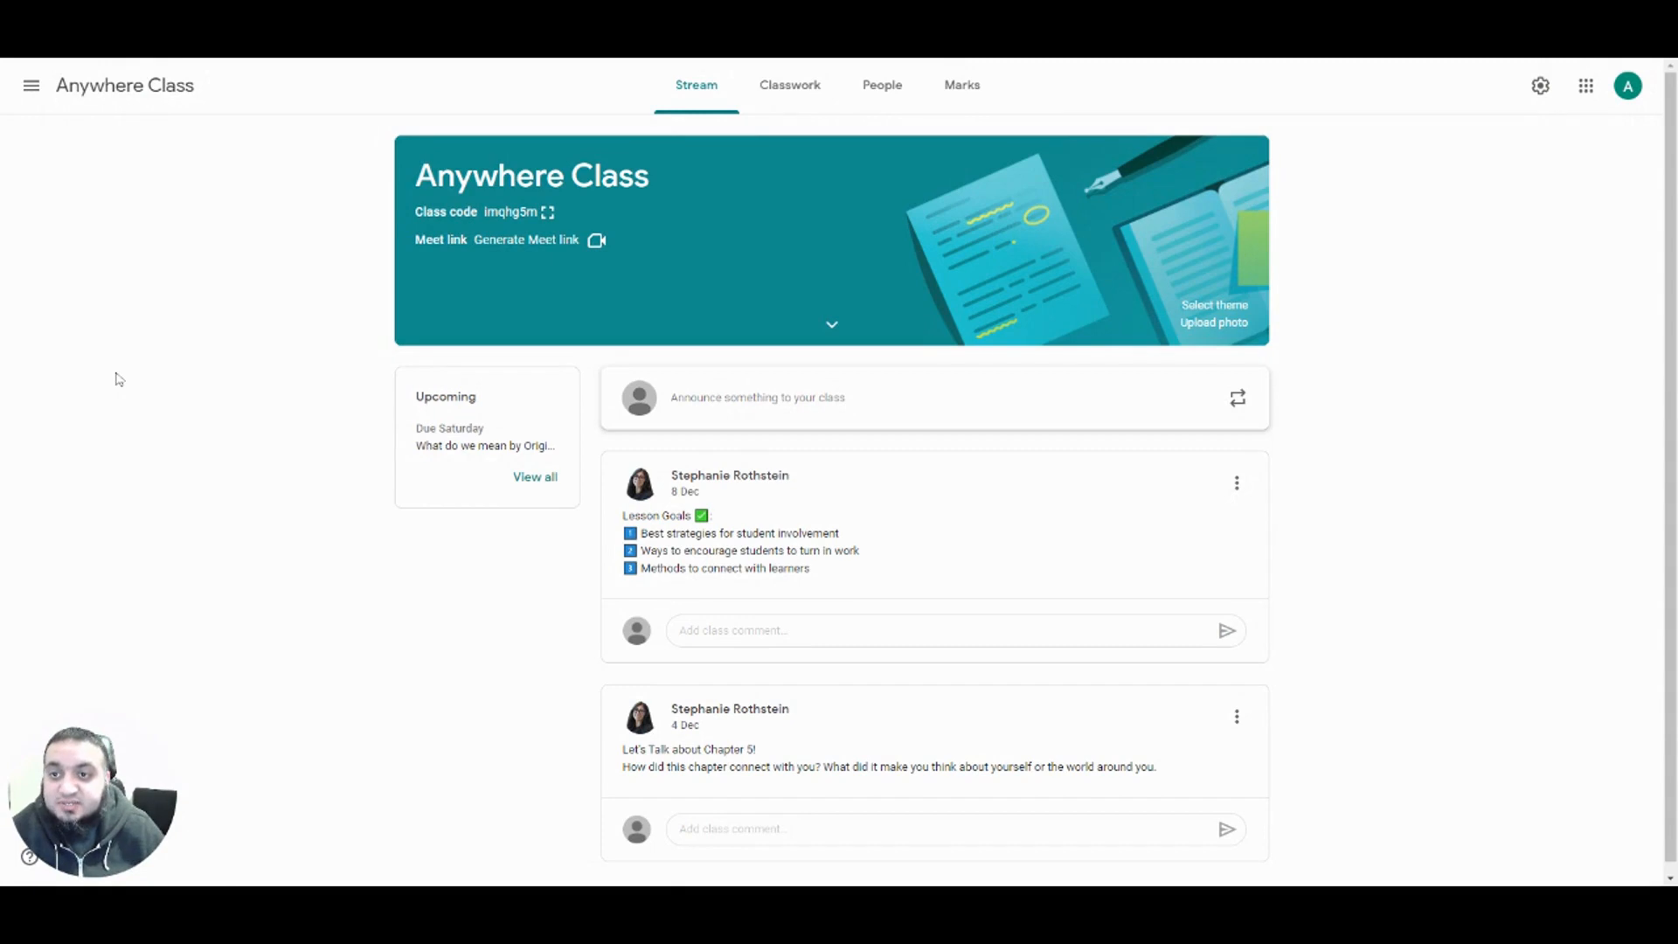
{"action": "mouse_move", "coordinate": [31, 85]}
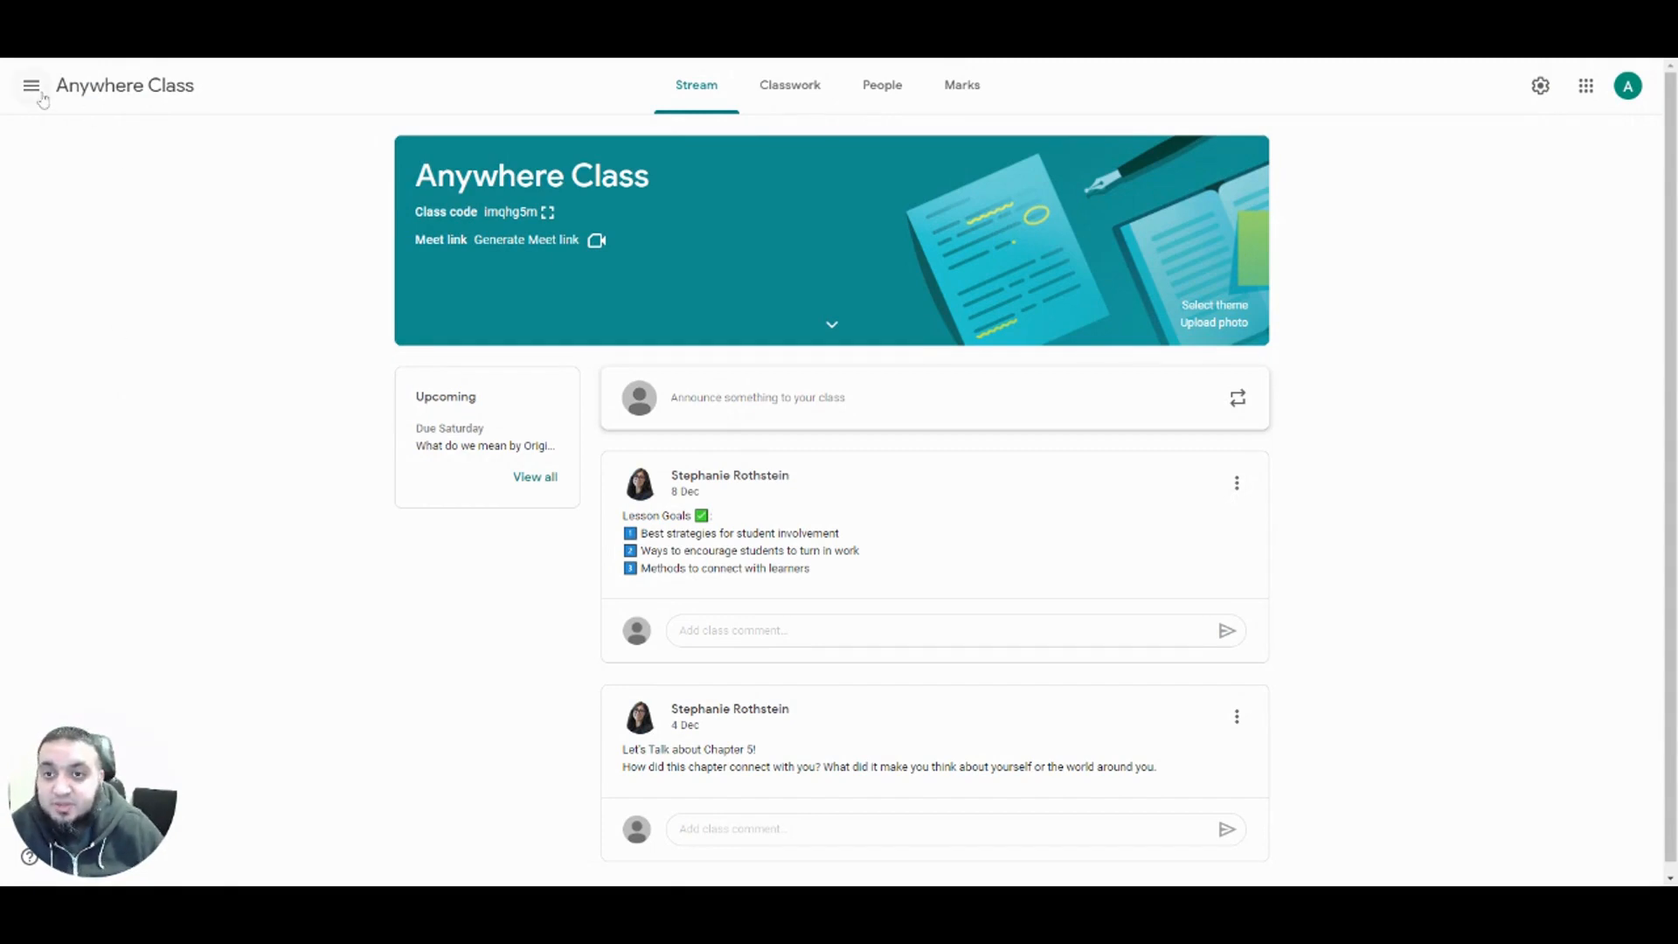
Show the main navigation menu from the Anywhere Class stream
{"action": "left_click", "coordinate": [31, 86]}
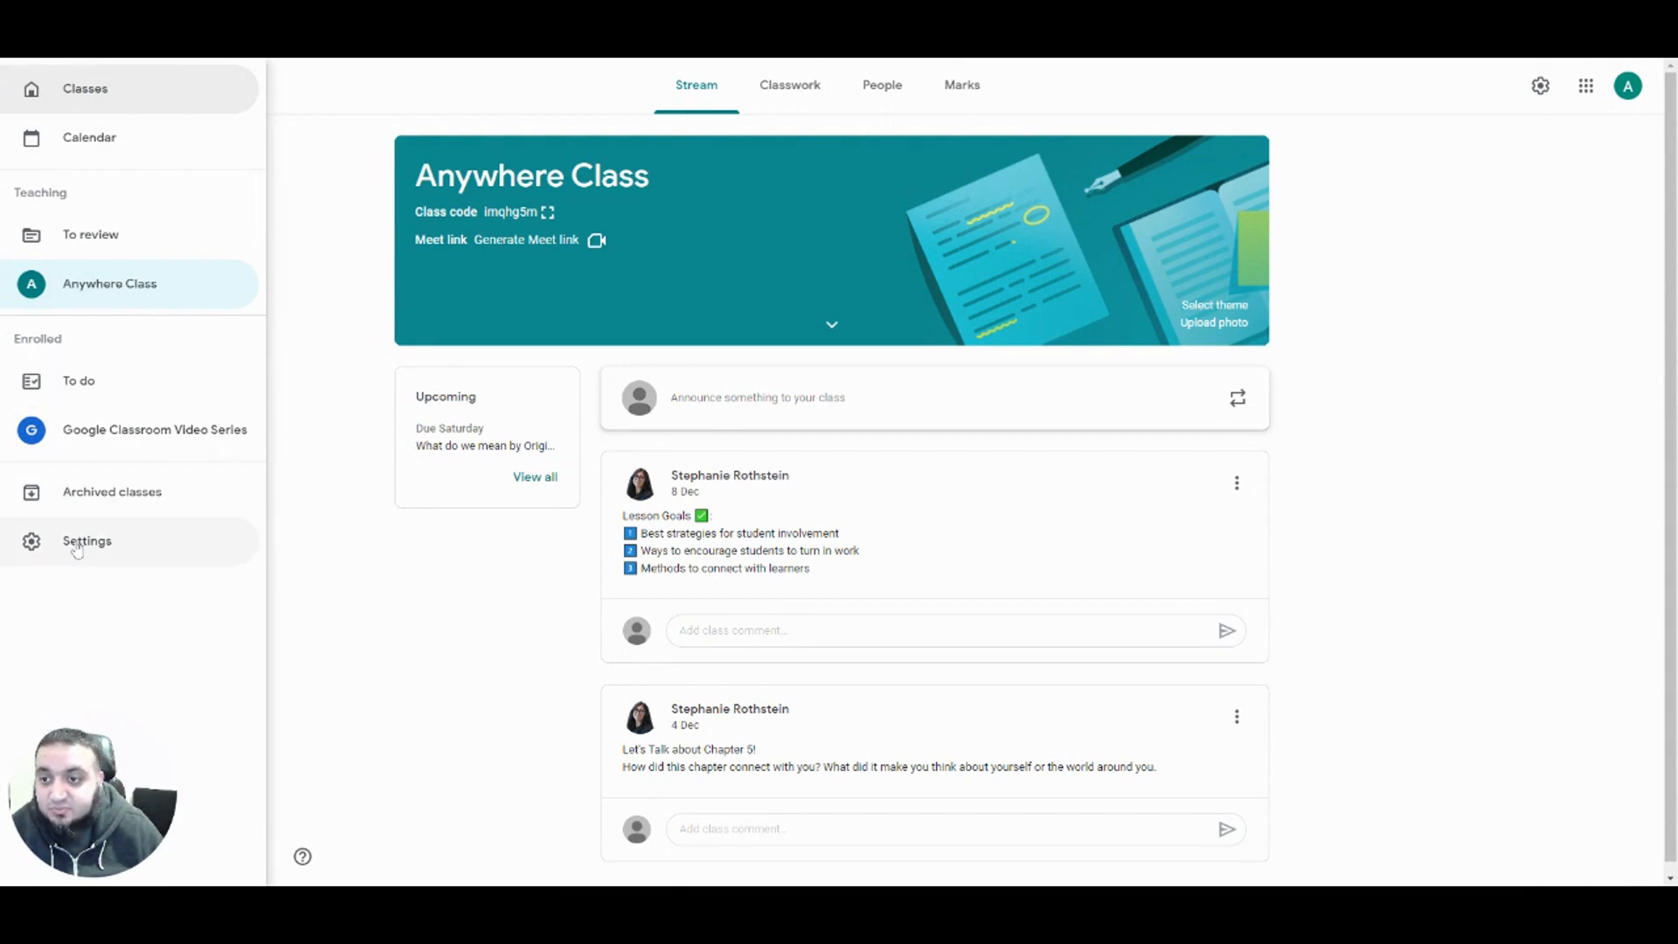
Go to Classroom Settings and scroll to the Notifications section
{"action": "left_click", "coordinate": [87, 540]}
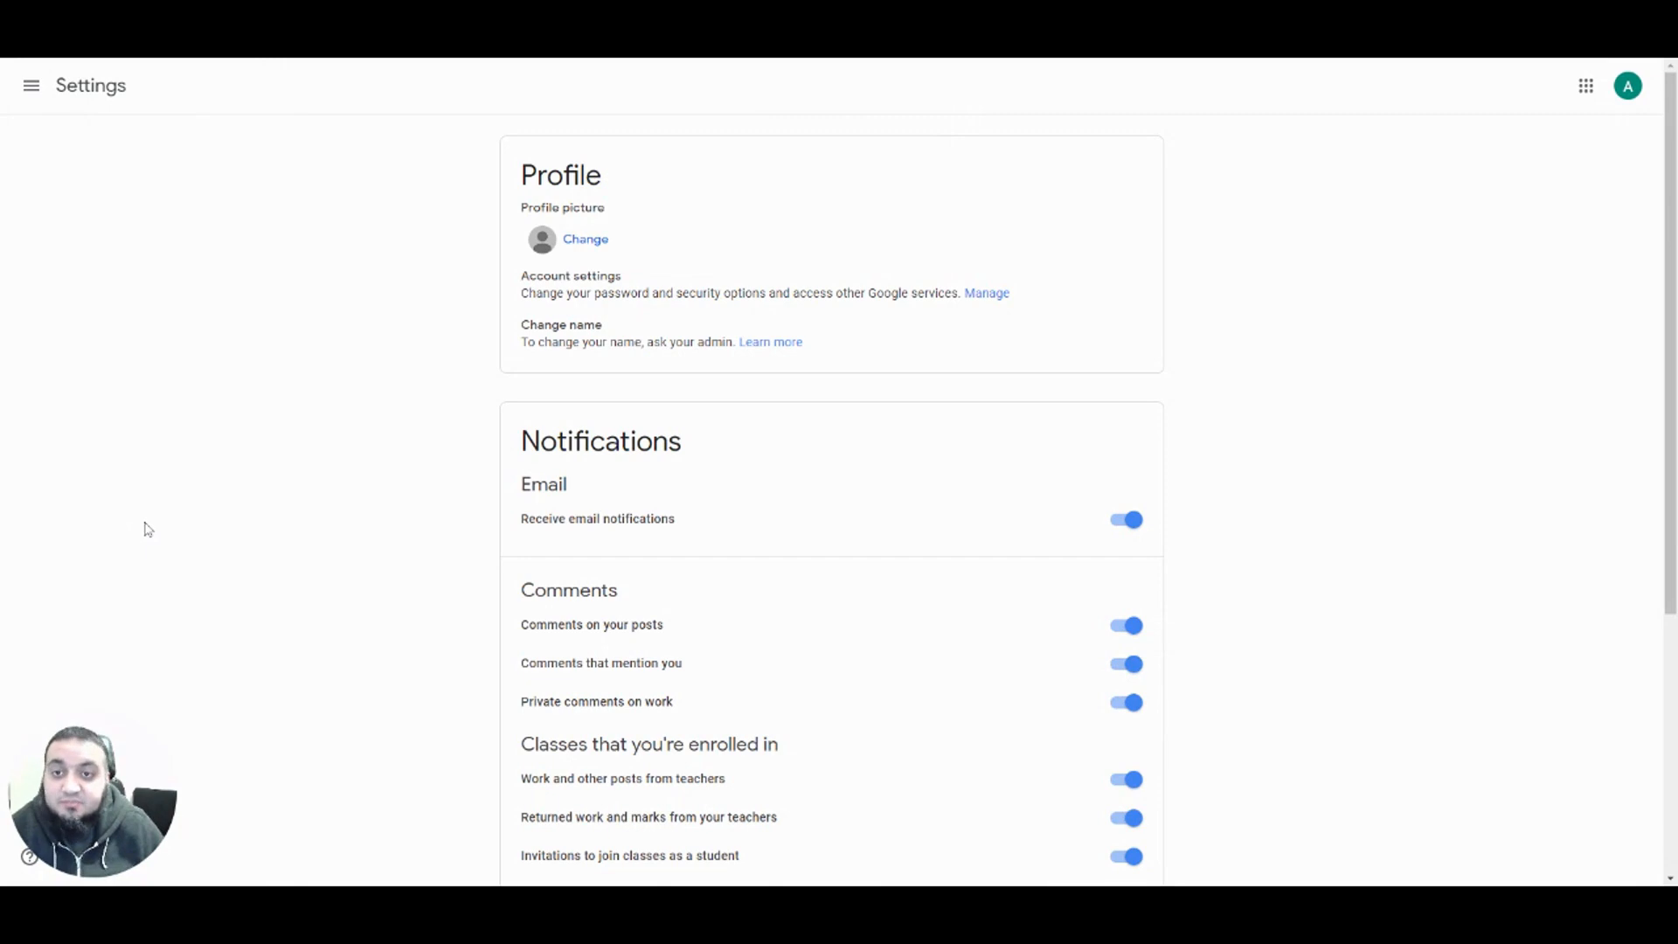
{"action": "mouse_move", "coordinate": [1342, 493]}
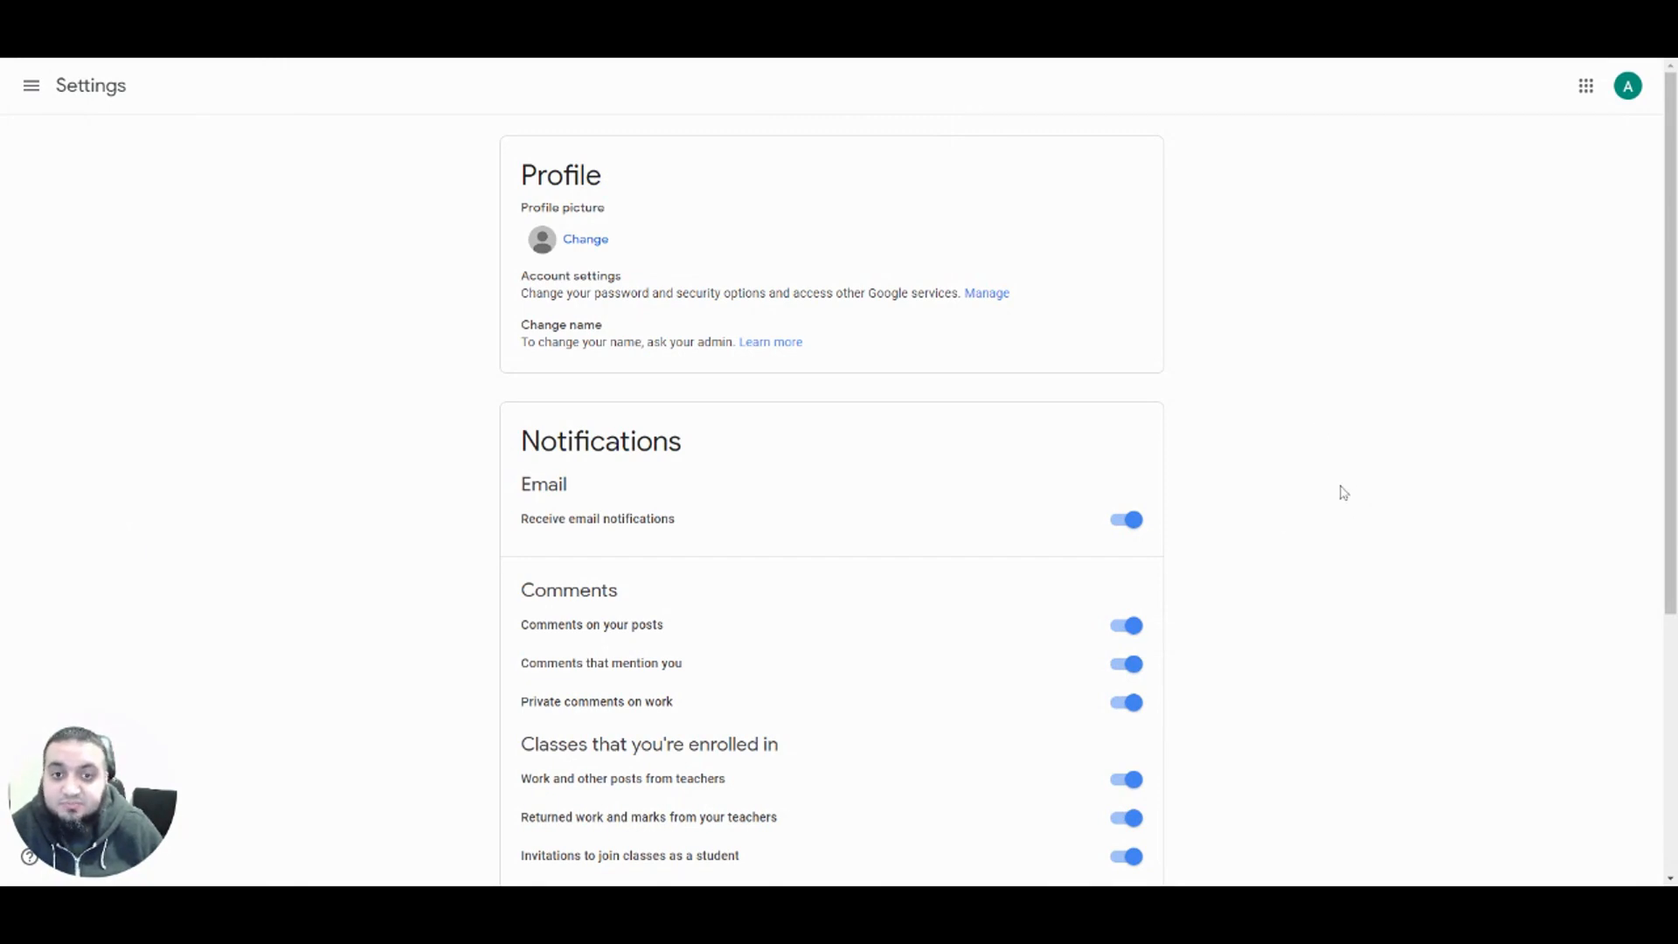
{"action": "mouse_move", "coordinate": [1133, 451]}
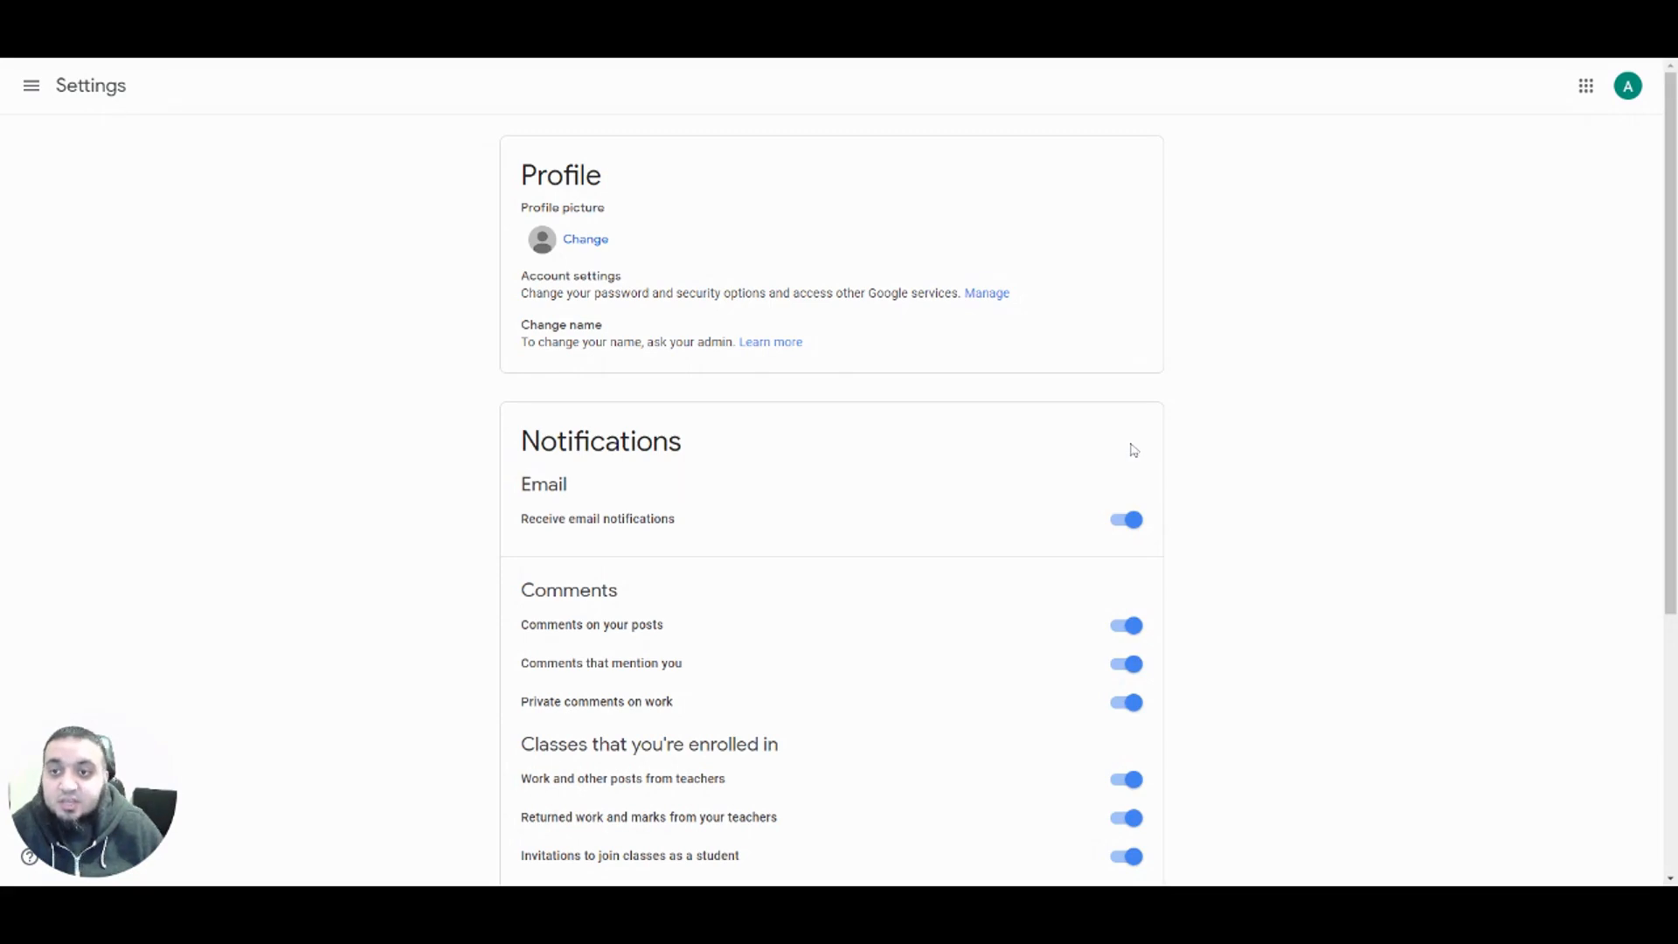
{"action": "mouse_move", "coordinate": [1285, 570]}
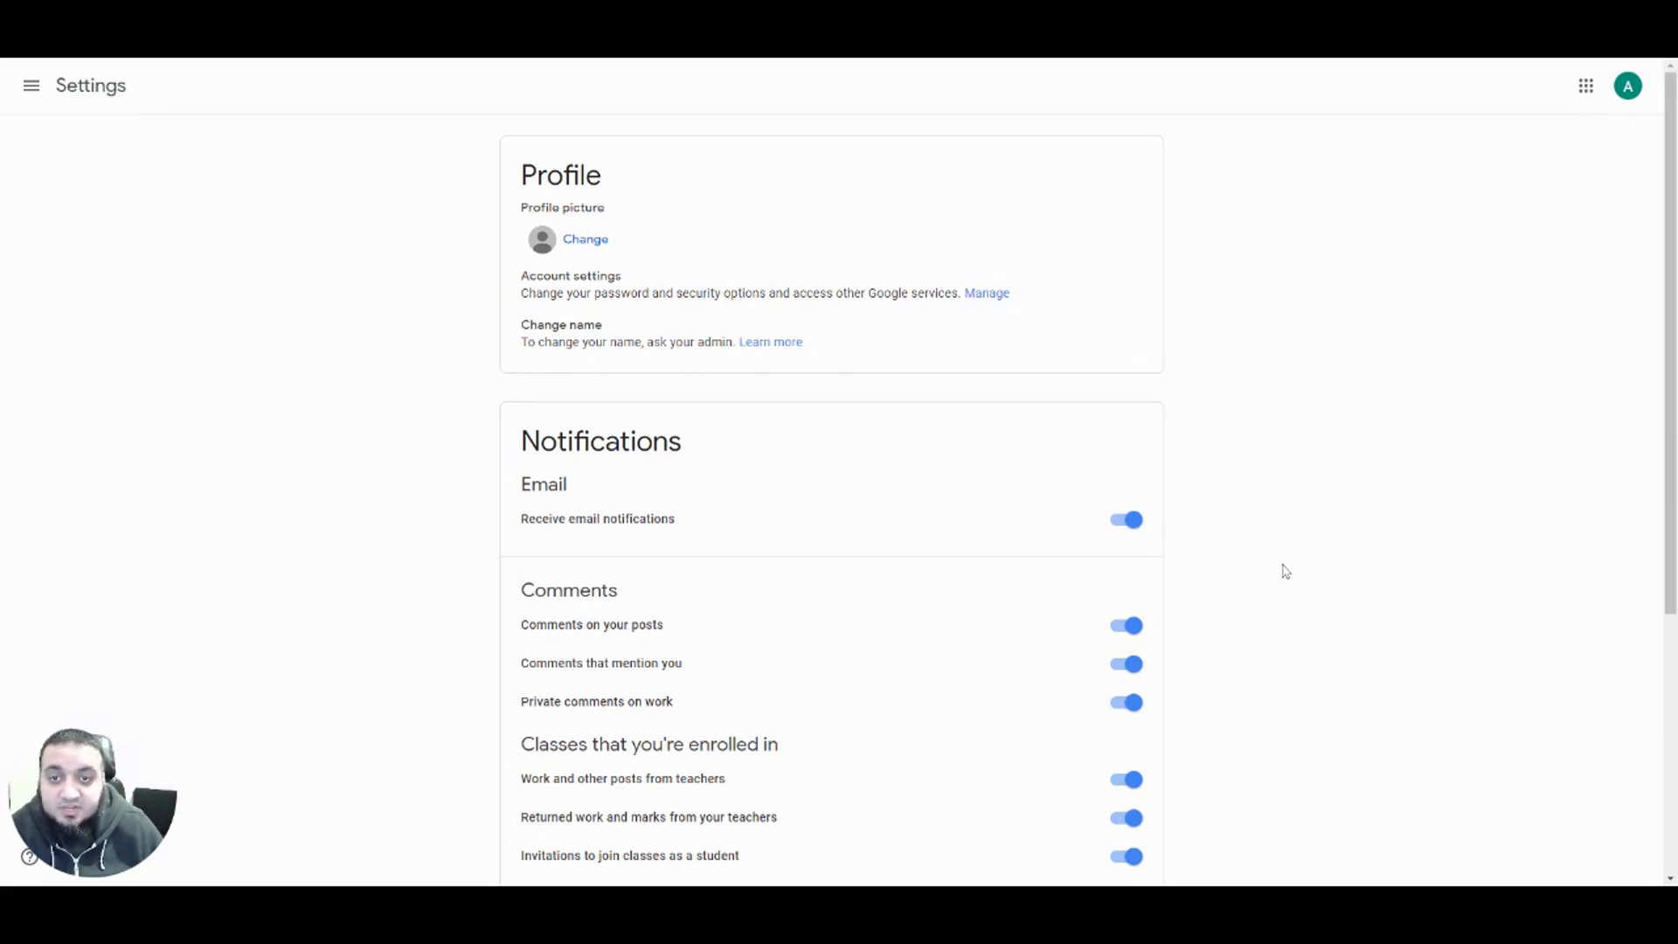
{"action": "scroll", "scroll_direction": "down", "scroll_amount": 3}
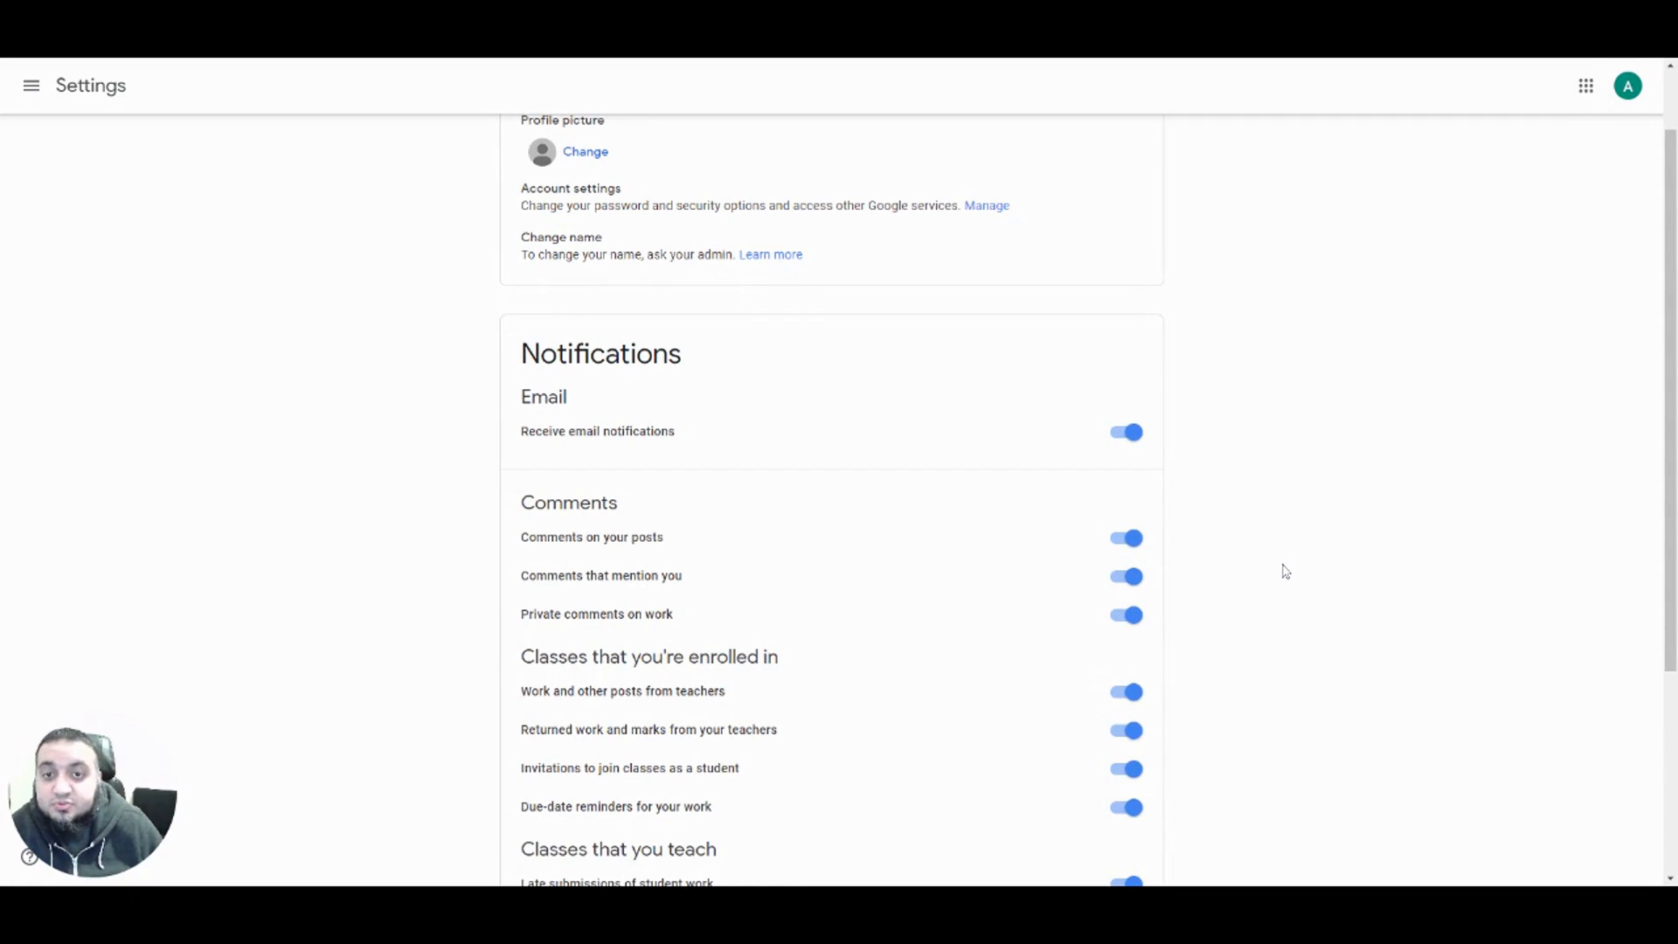
{"action": "scroll", "scroll_direction": "down", "scroll_amount": 3}
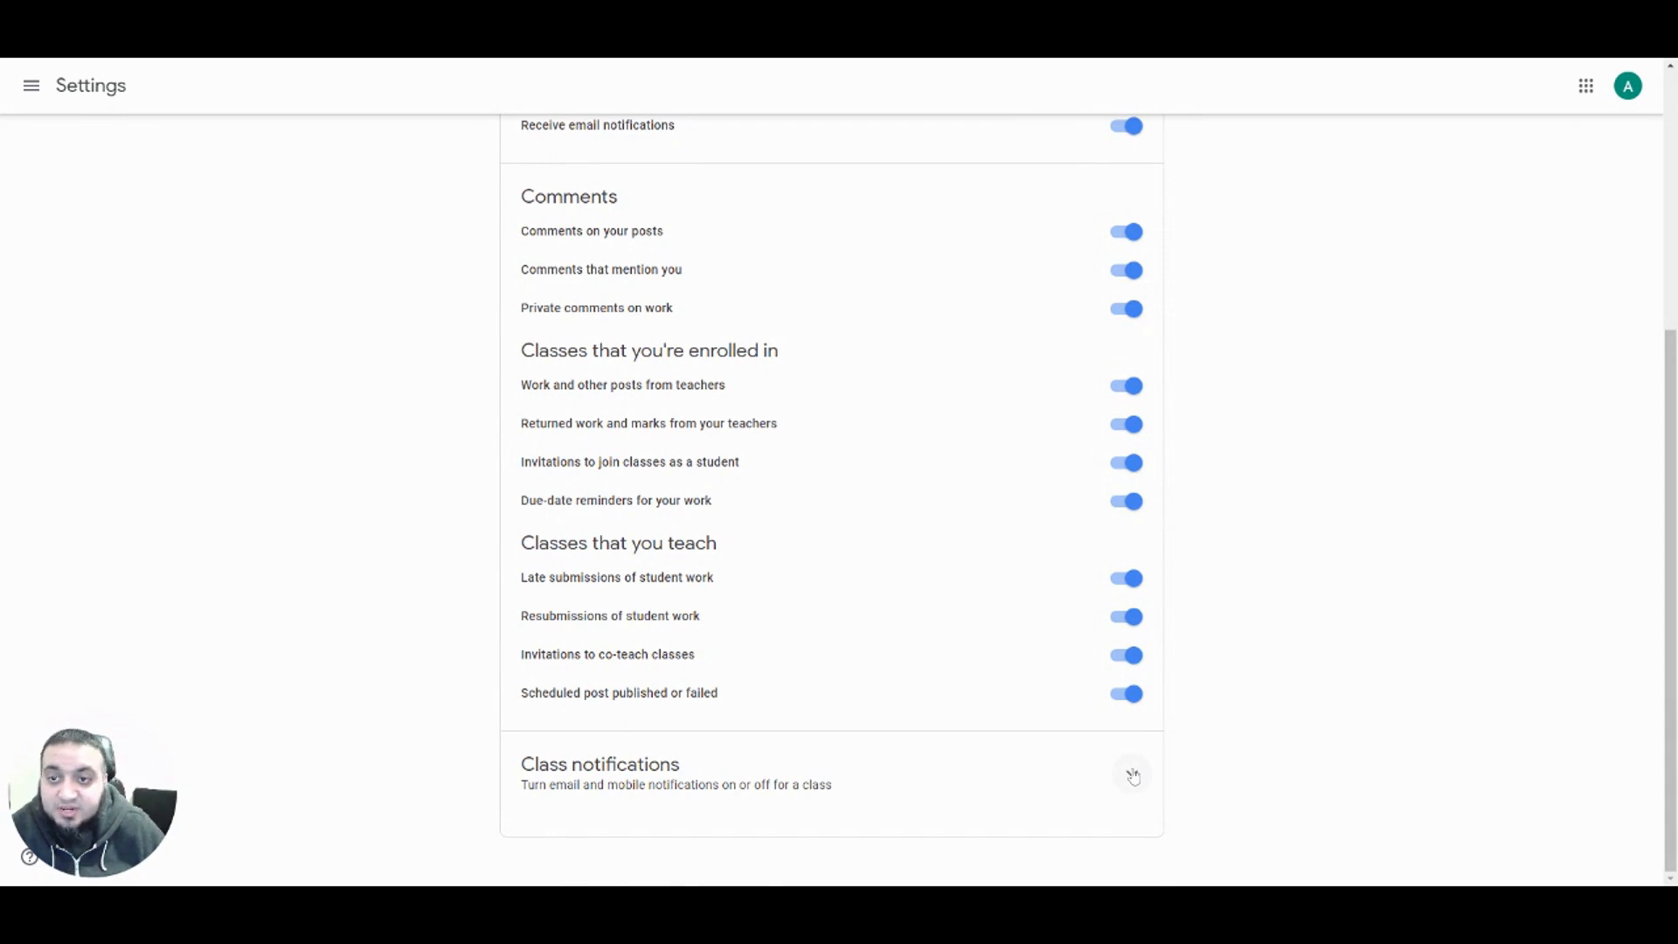
Expand Class notifications, toggle the Video Series class, then switch off 'Receive email notifications'
{"action": "left_click", "coordinate": [1131, 774]}
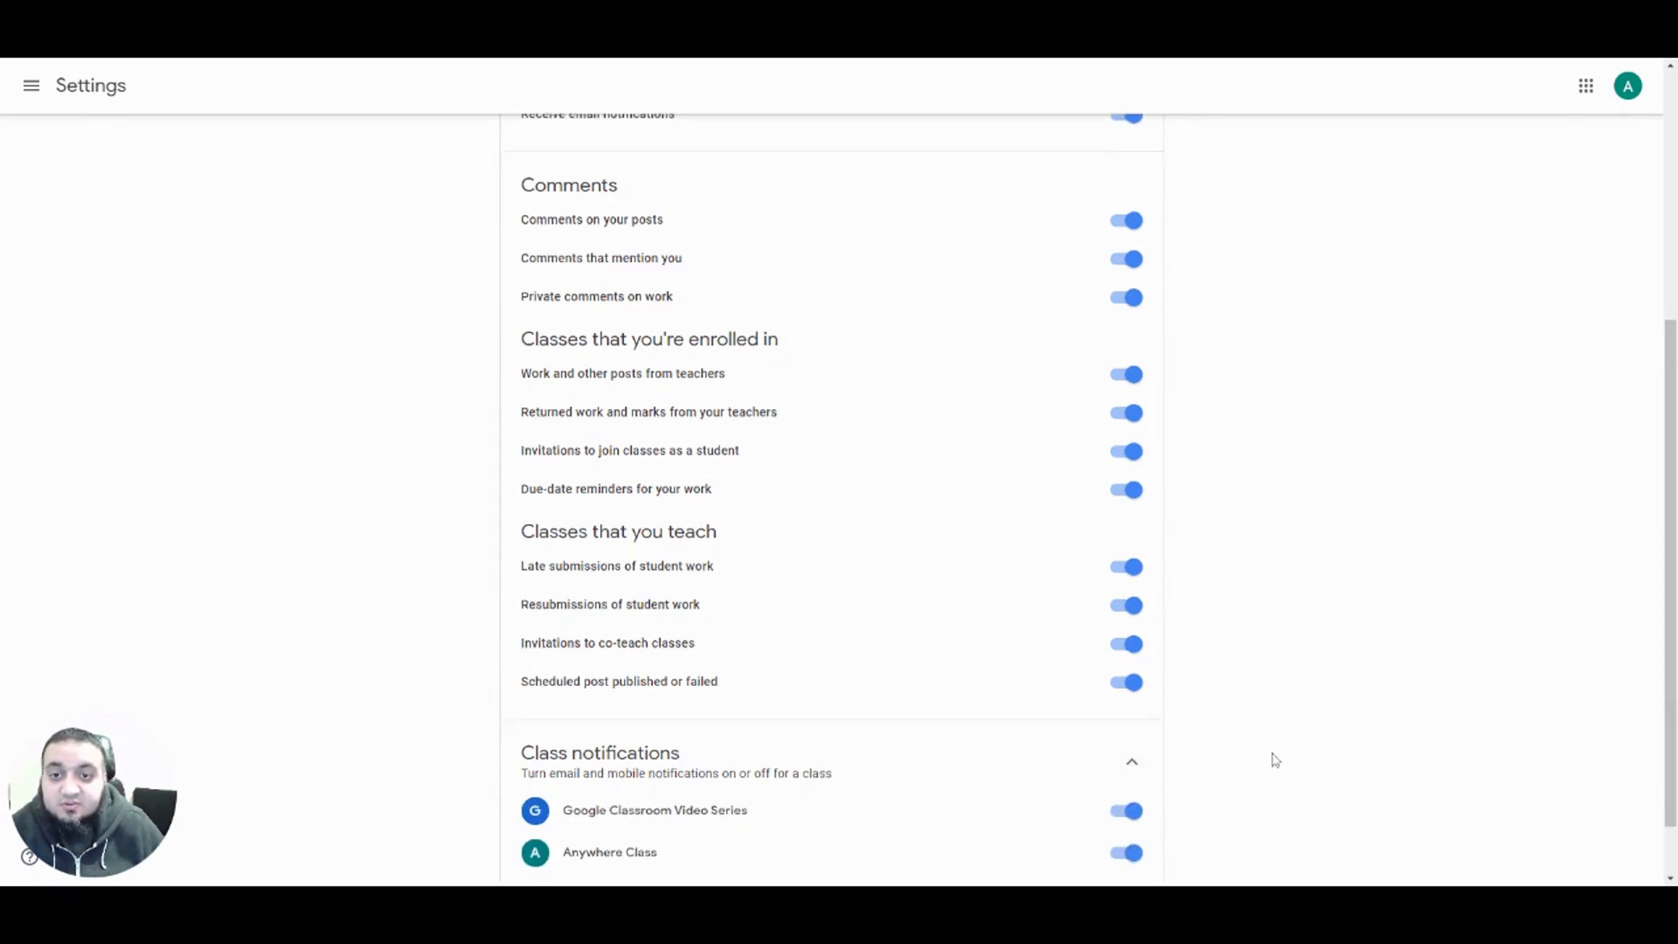
{"action": "scroll", "scroll_direction": "down", "scroll_amount": 3}
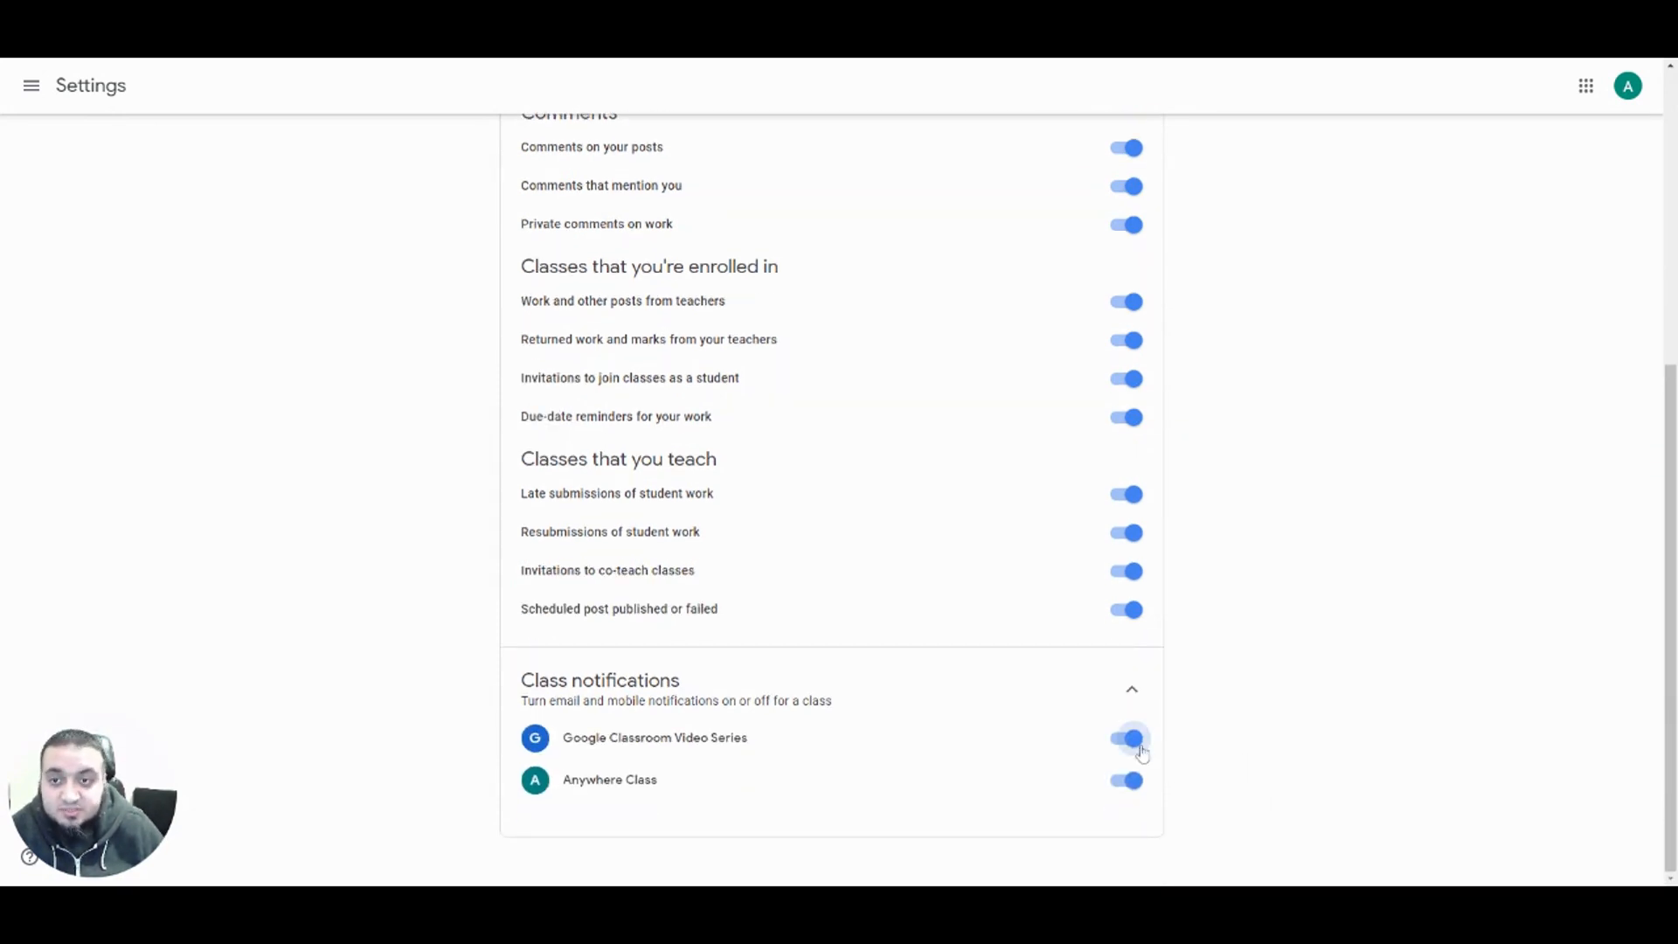
{"action": "left_click", "coordinate": [1124, 738]}
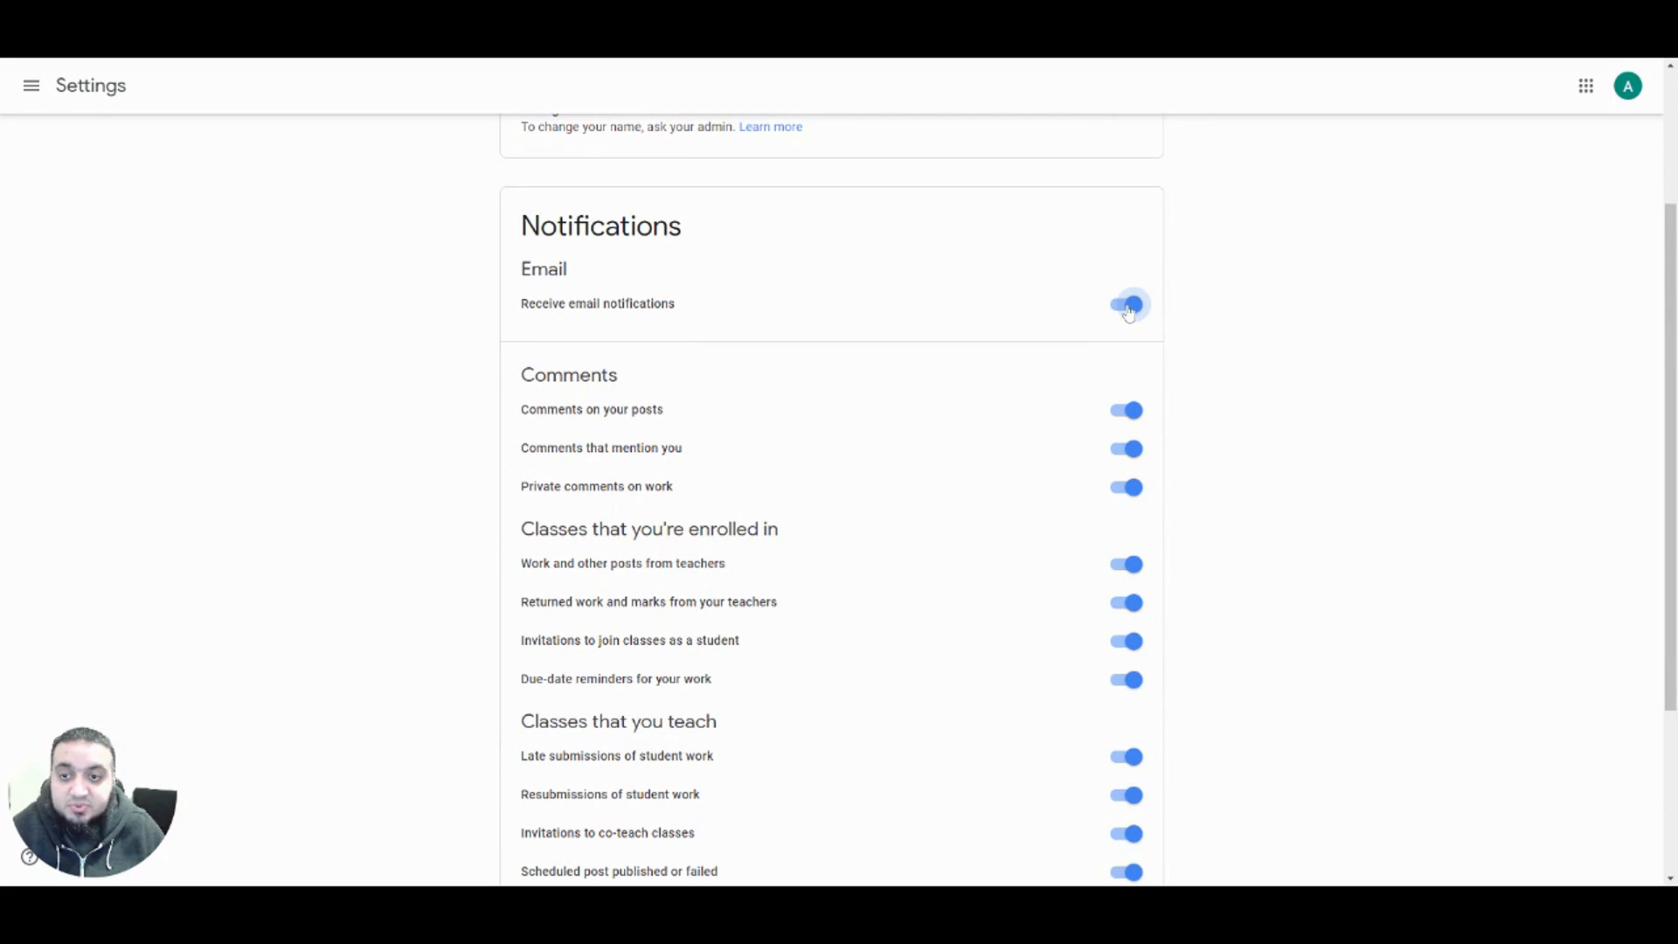
{"action": "left_click", "coordinate": [1128, 308]}
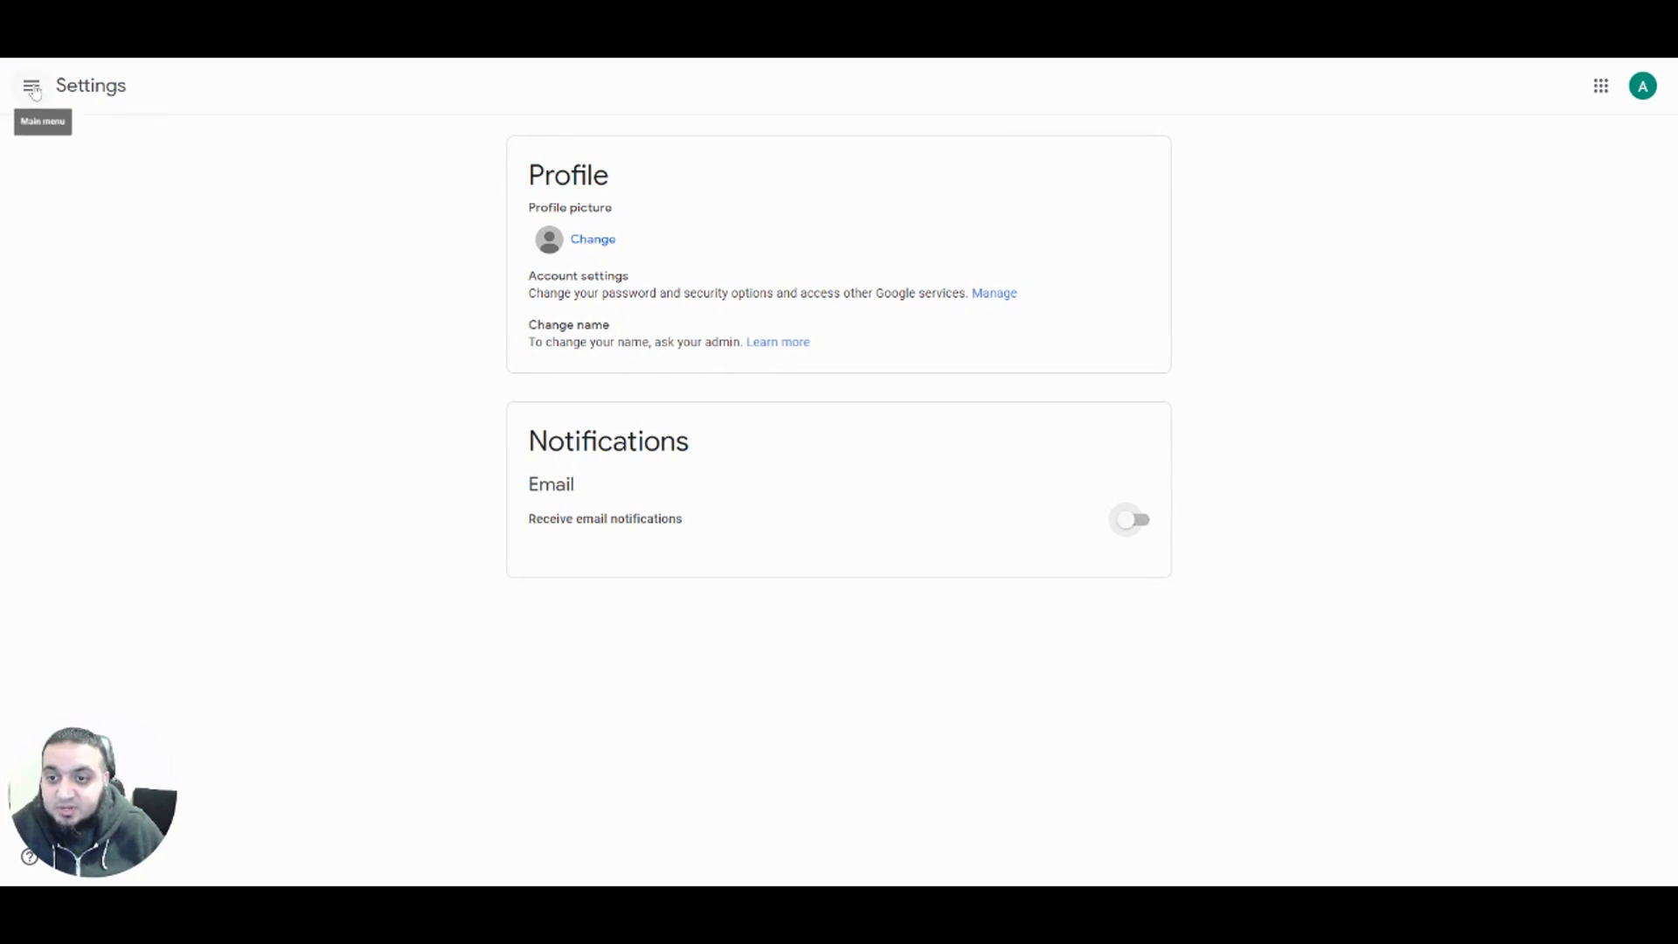
Leave settings via the navigation menu and move to the mobile app's home screen
{"action": "left_click", "coordinate": [29, 86]}
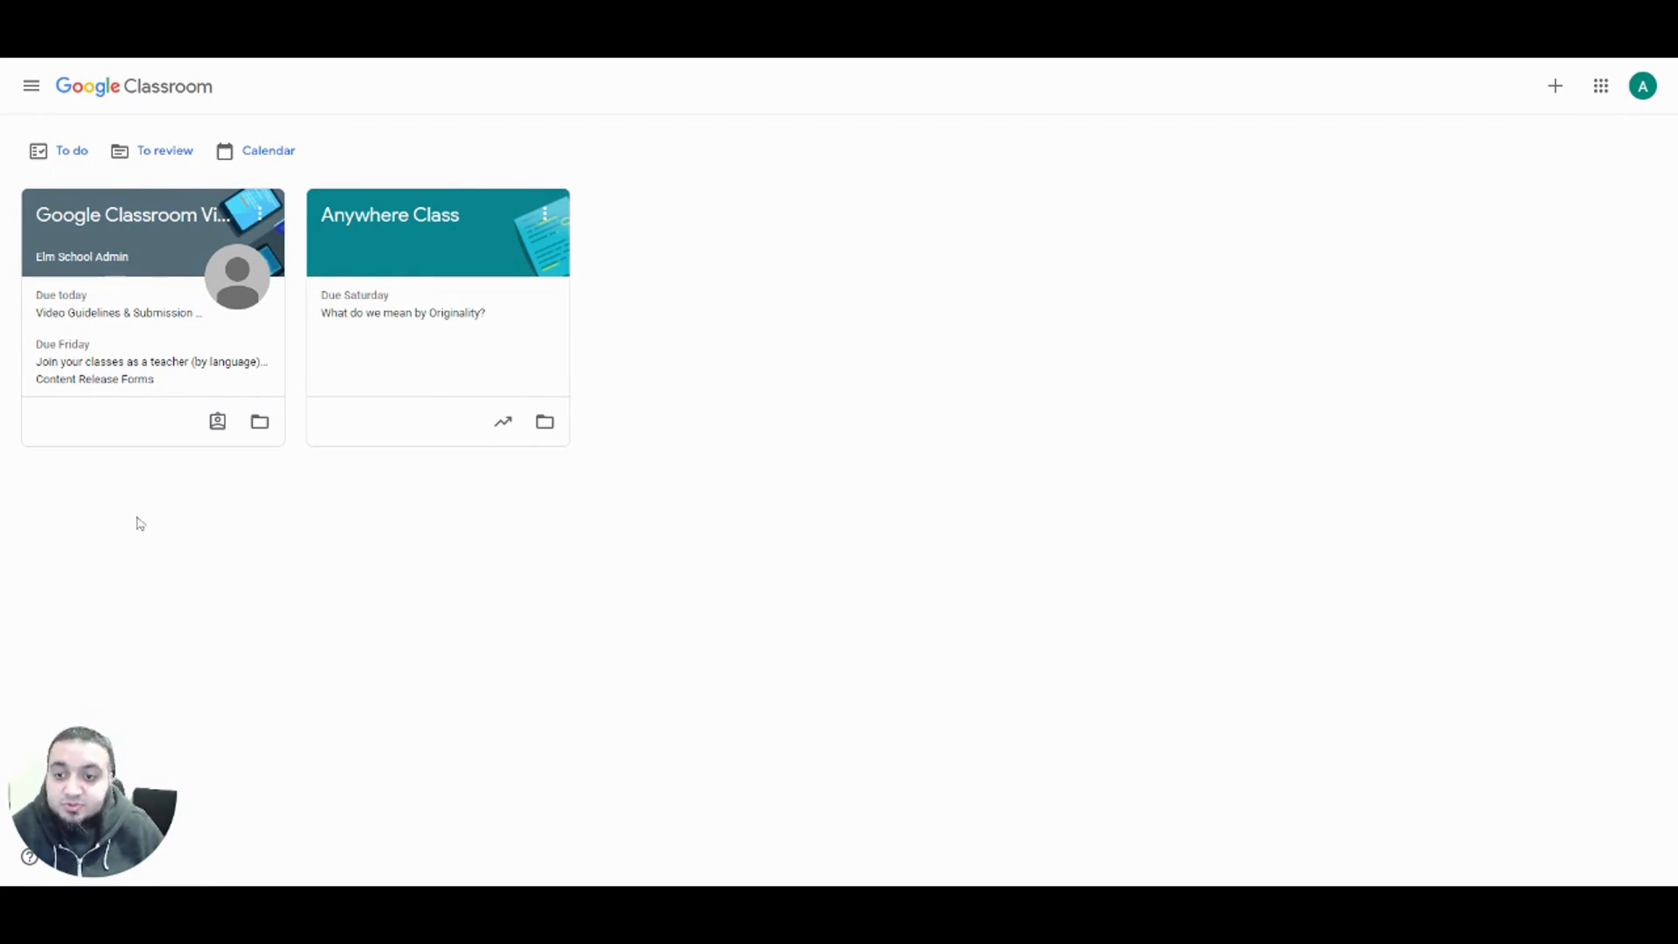
{"action": "mouse_move", "coordinate": [134, 213]}
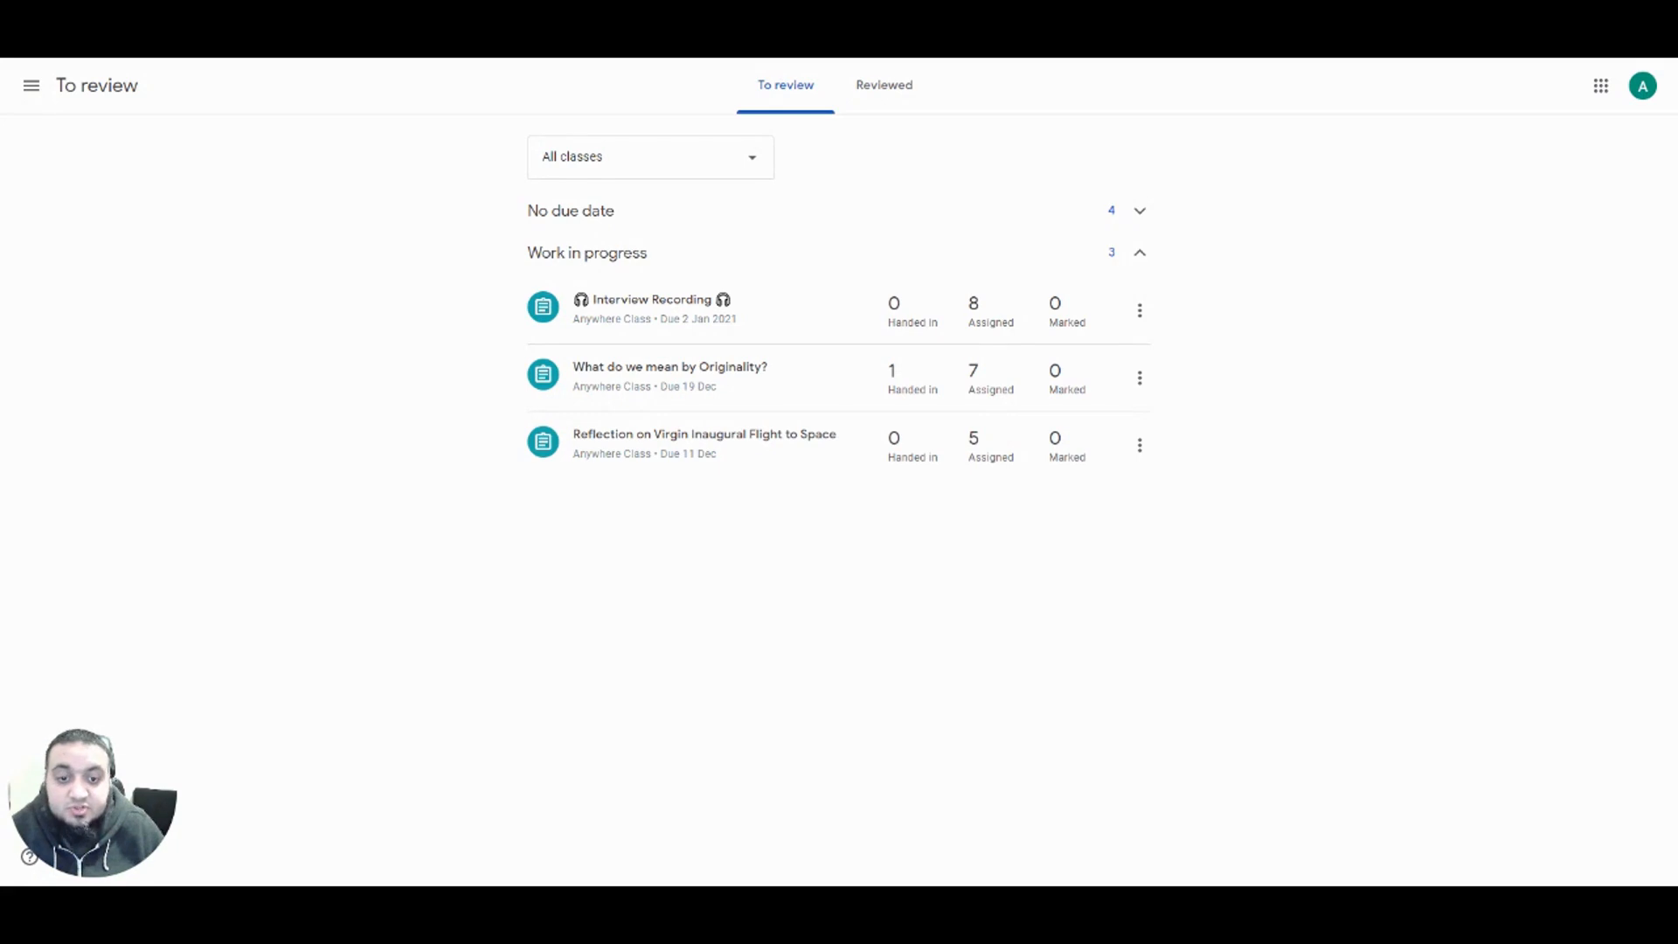
{"action": "left_click", "coordinate": [650, 155]}
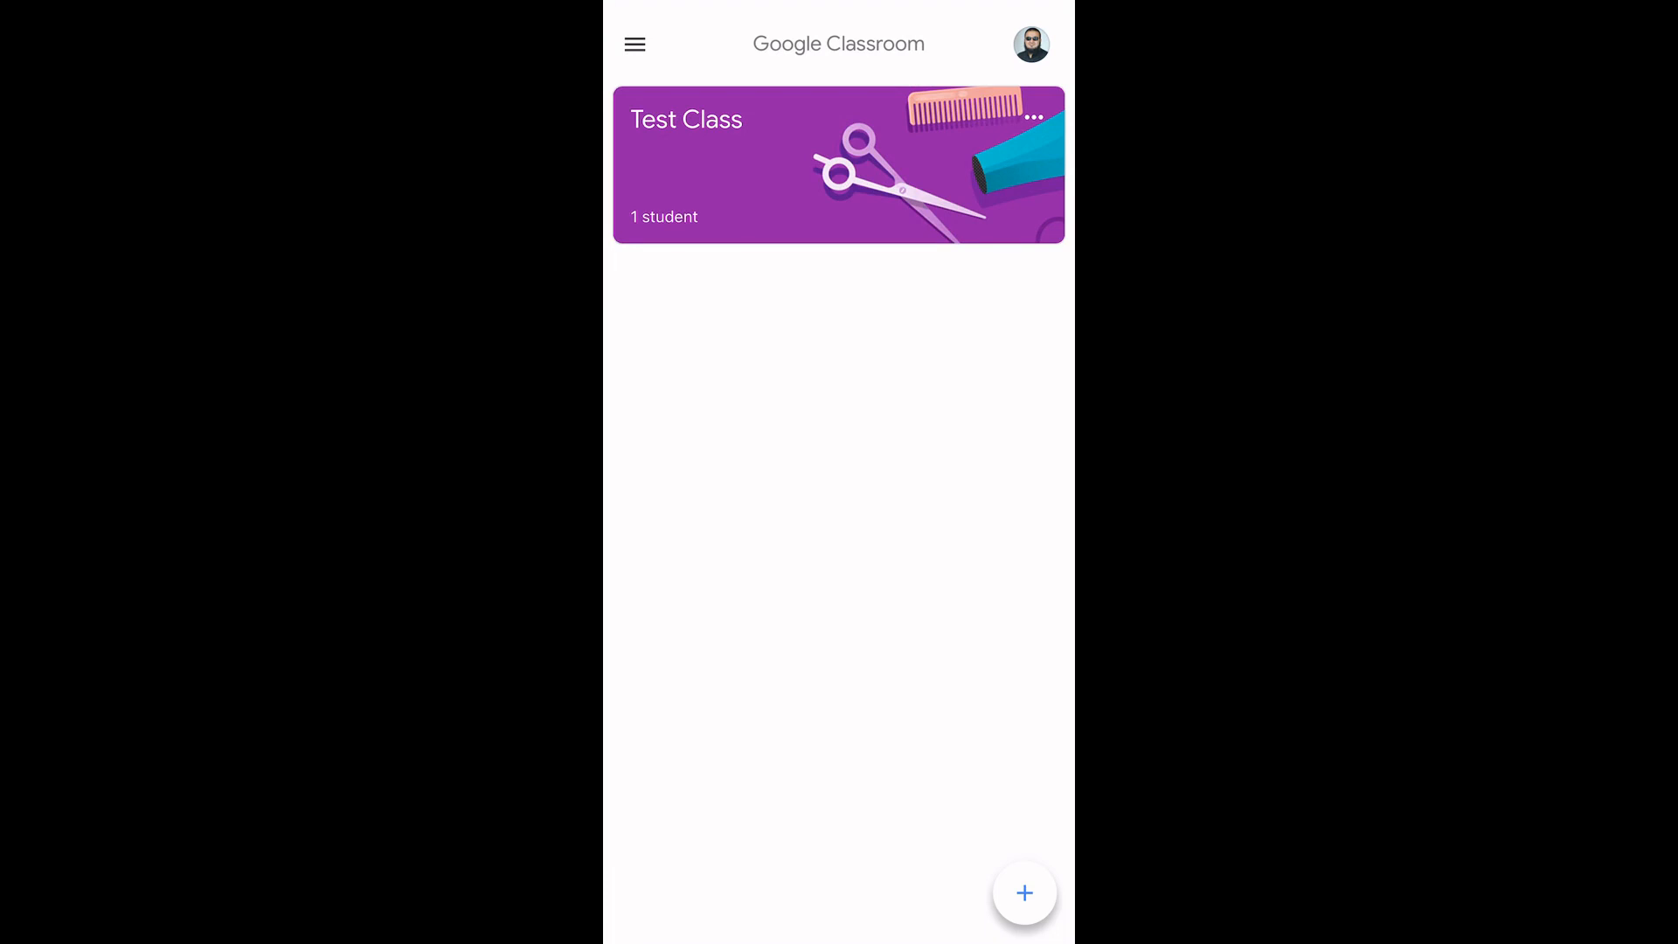
In the mobile app's Settings, switch off the Email notifications toggle
{"action": "left_click", "coordinate": [633, 44]}
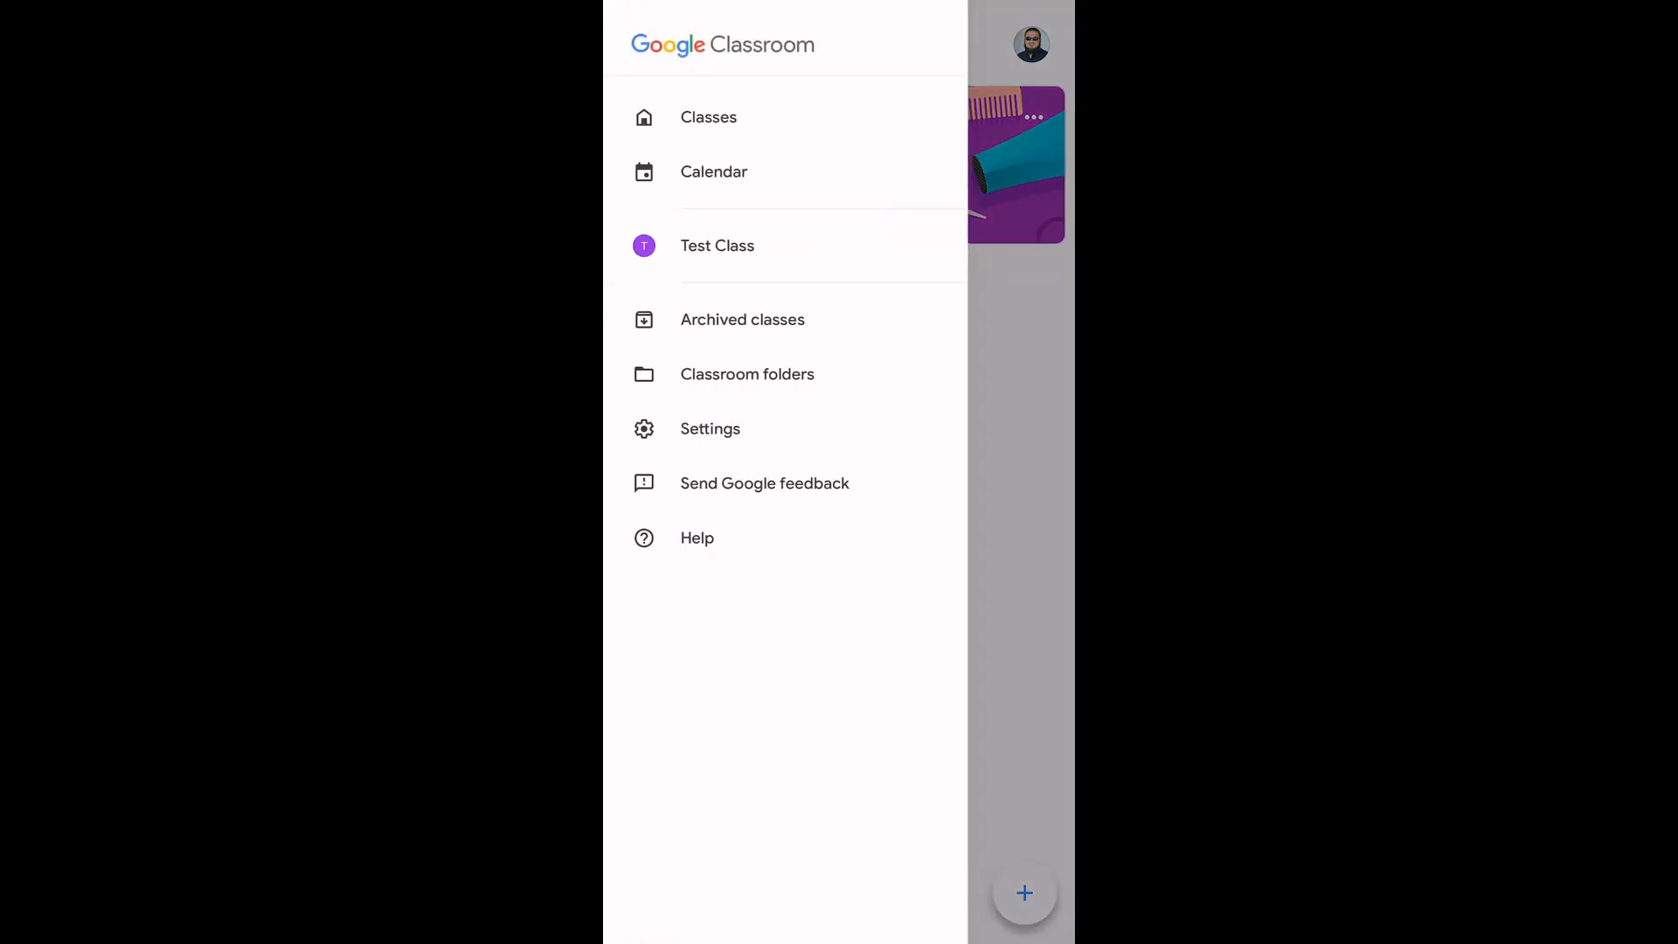
{"action": "left_click", "coordinate": [709, 428]}
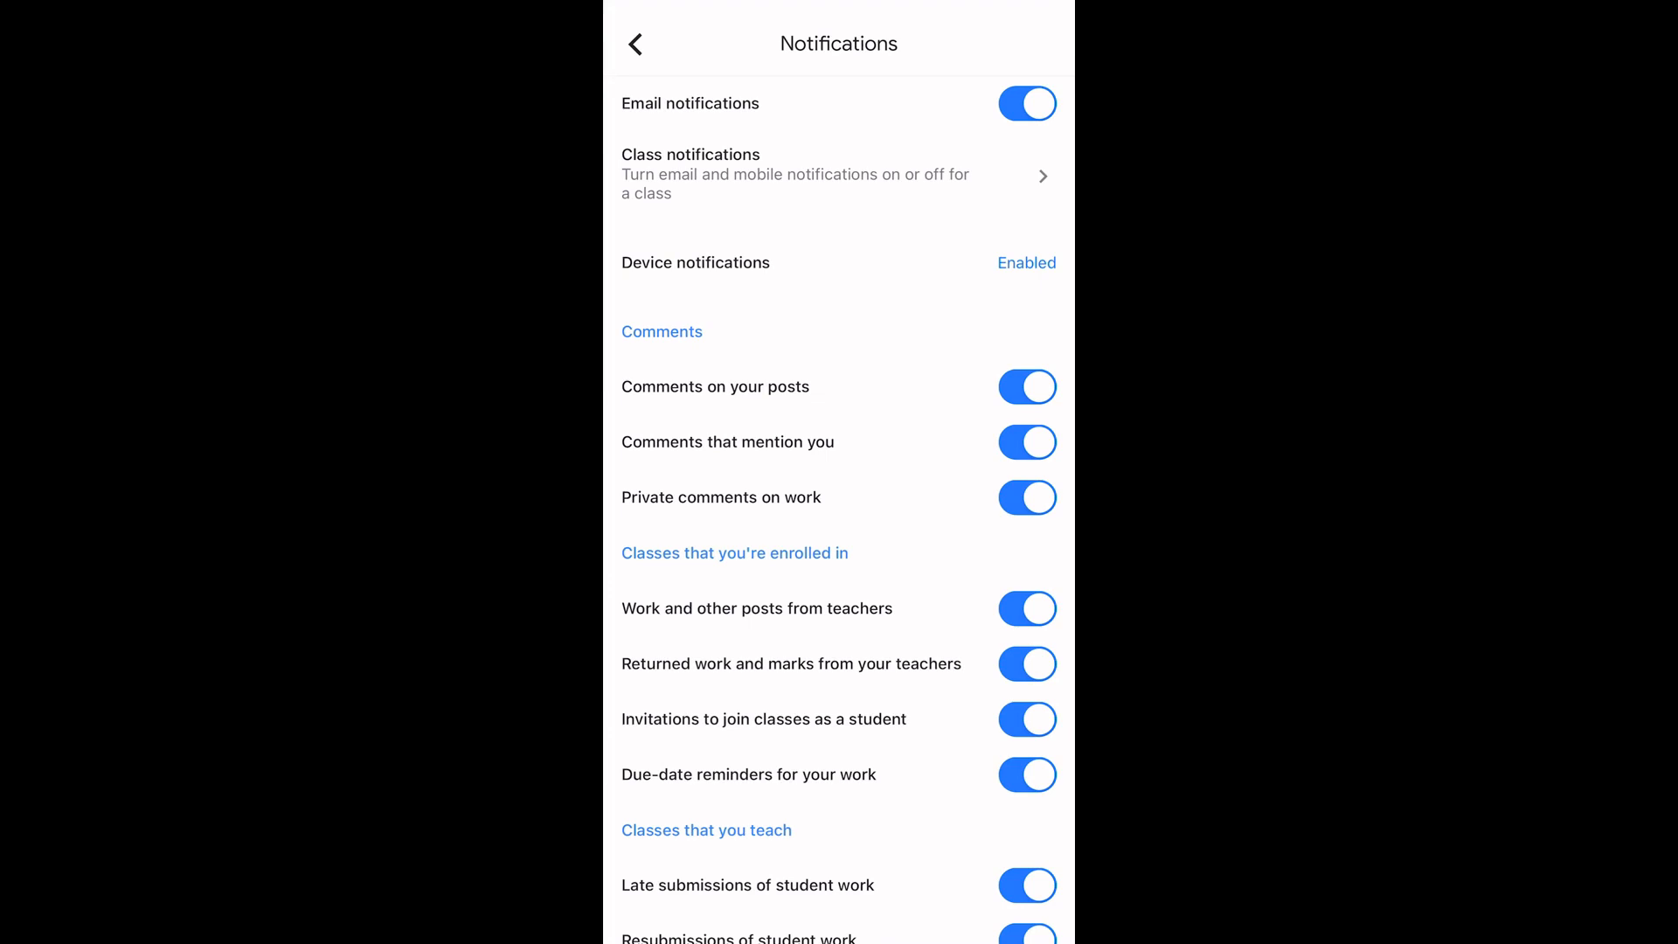
{"action": "left_click", "coordinate": [1026, 103]}
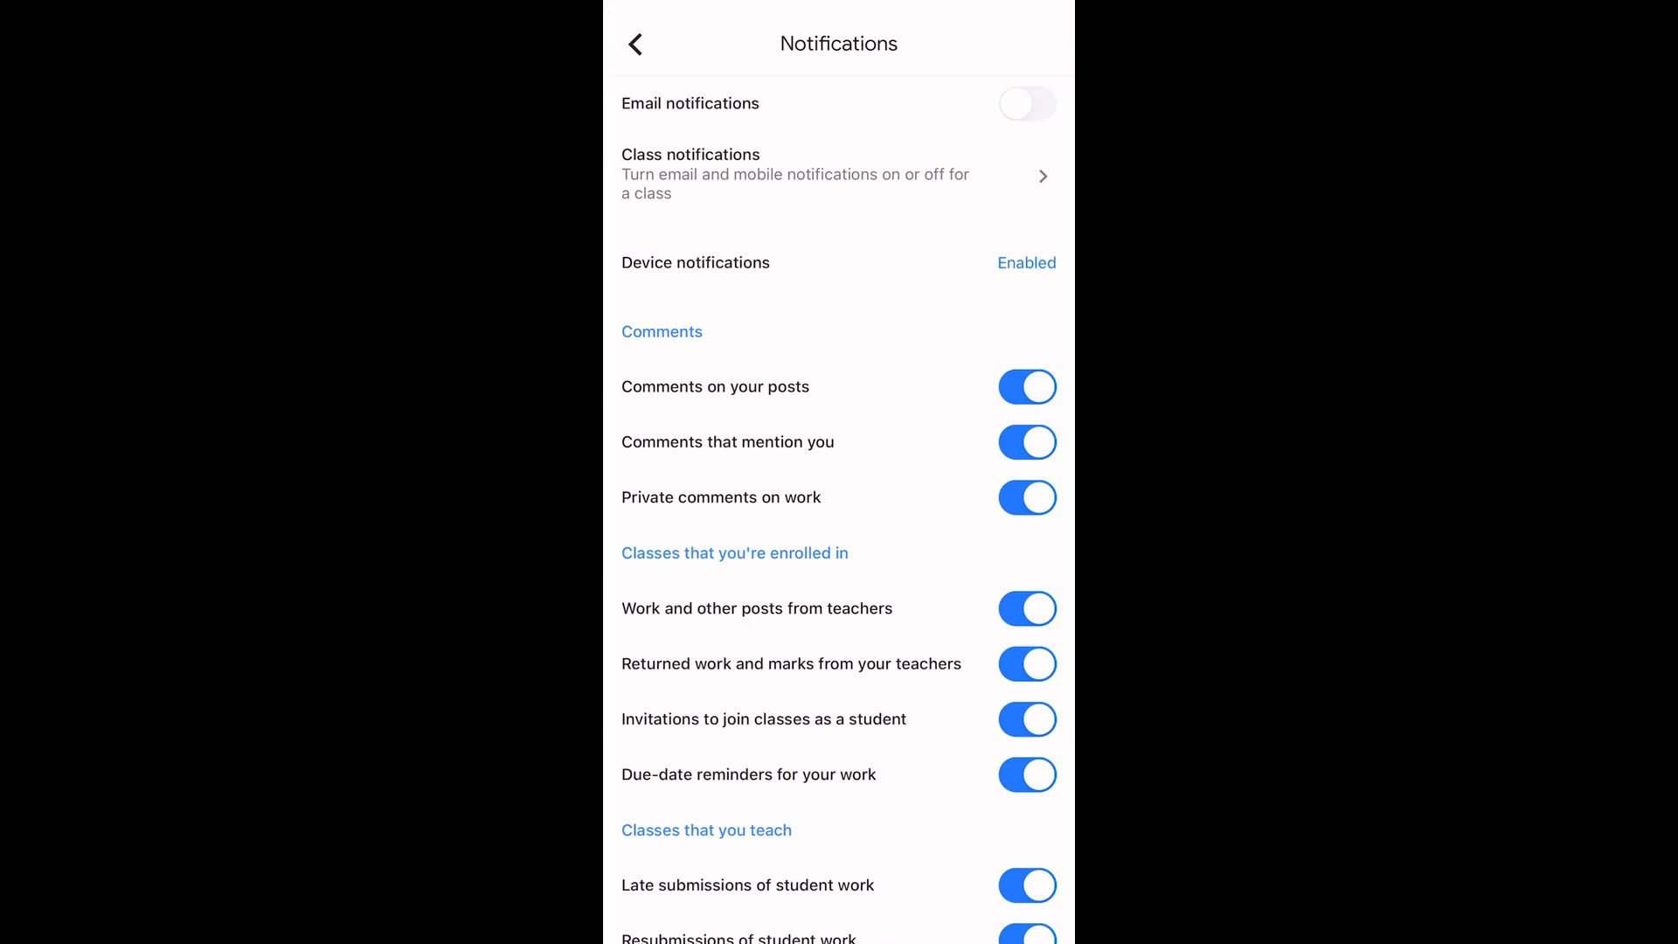